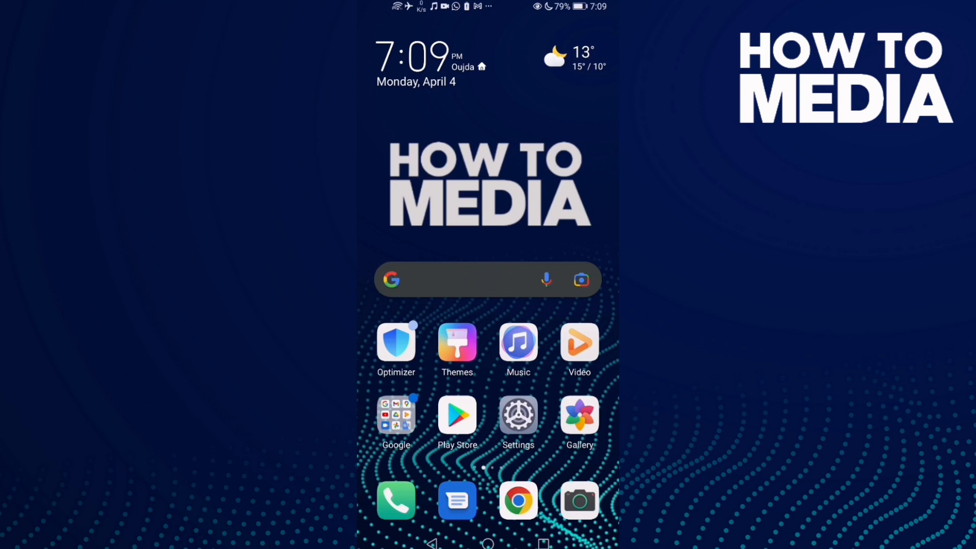
# Step: Launch Discord from the next home screen page to show the friends server
pyautogui.hscroll(-3)
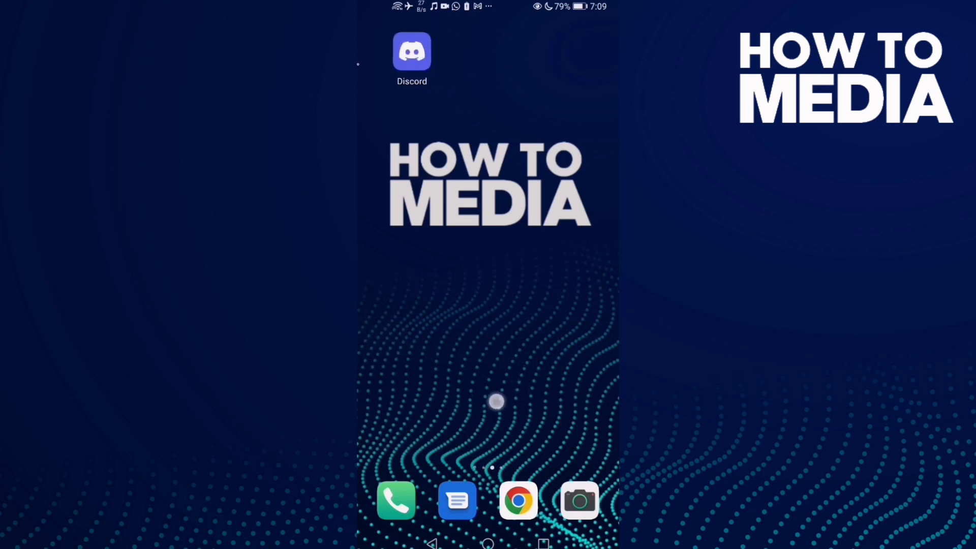
pyautogui.click(411, 51)
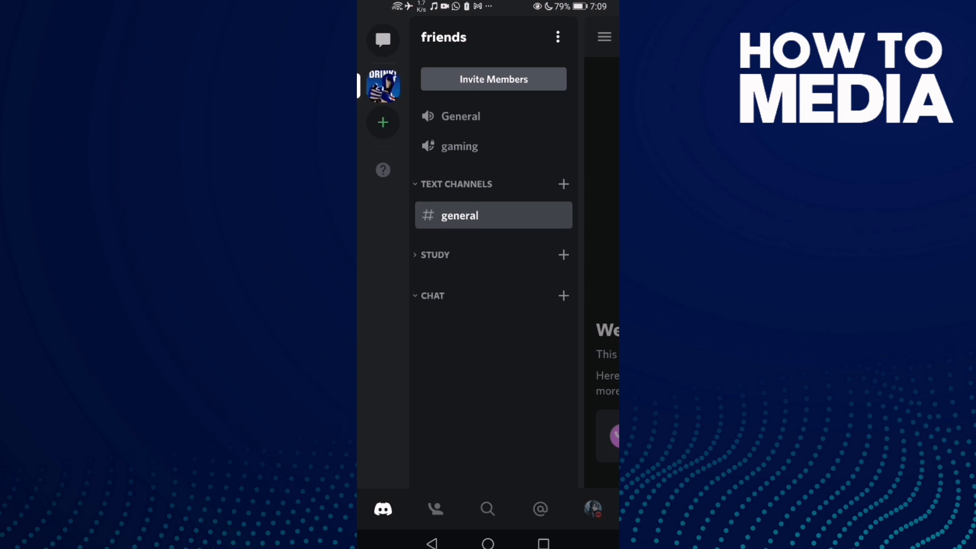
# Step: Open the friends server's settings and go to the Roles list under User Management
pyautogui.click(460, 215)
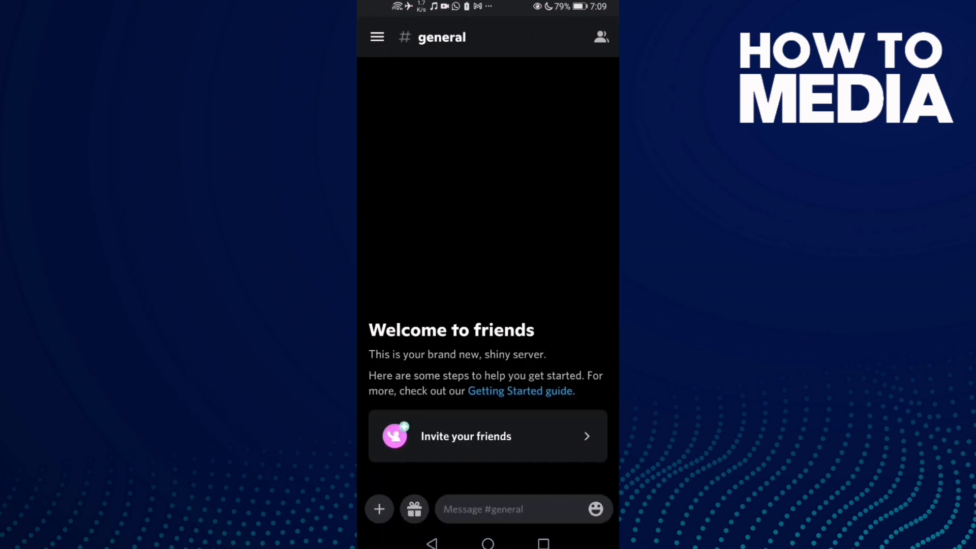
pyautogui.click(377, 37)
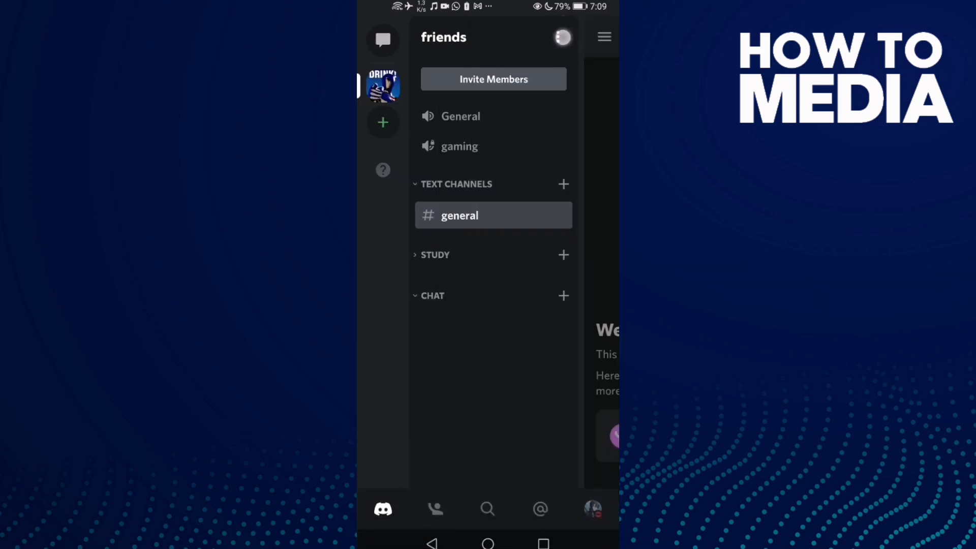
pyautogui.click(443, 36)
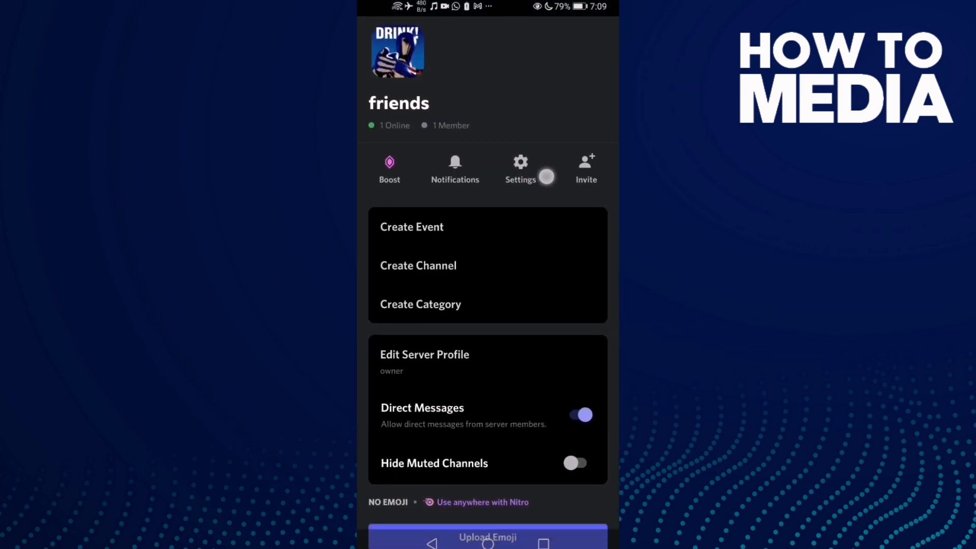
pyautogui.click(520, 169)
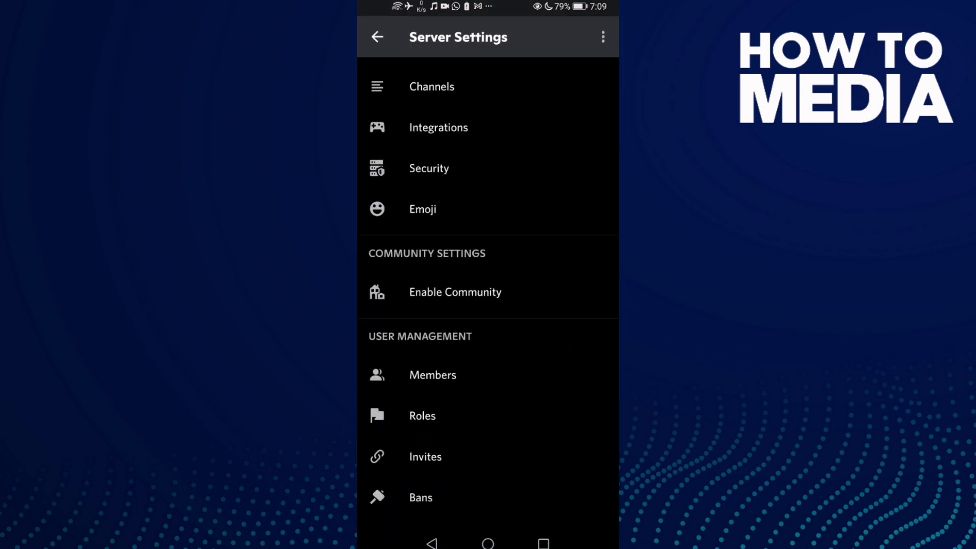
pyautogui.click(422, 416)
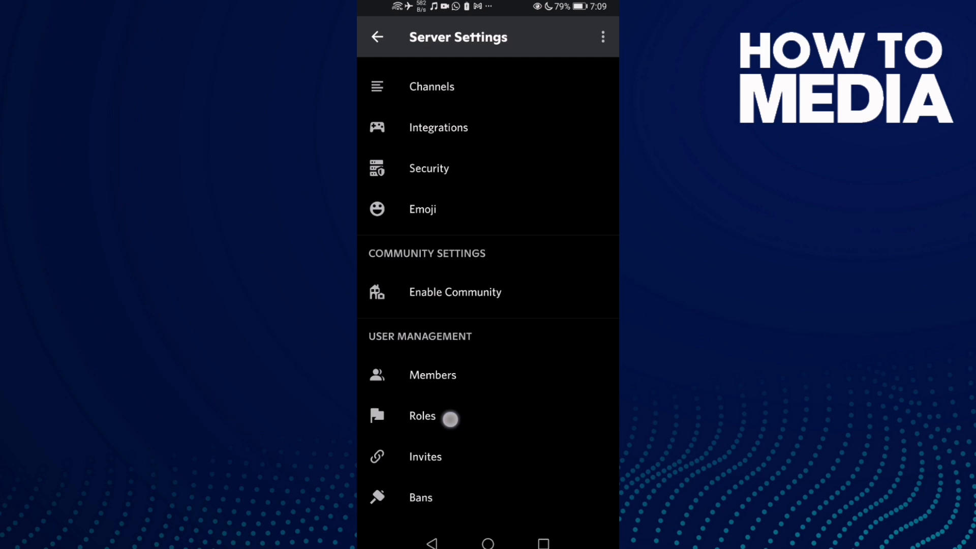
pyautogui.click(422, 416)
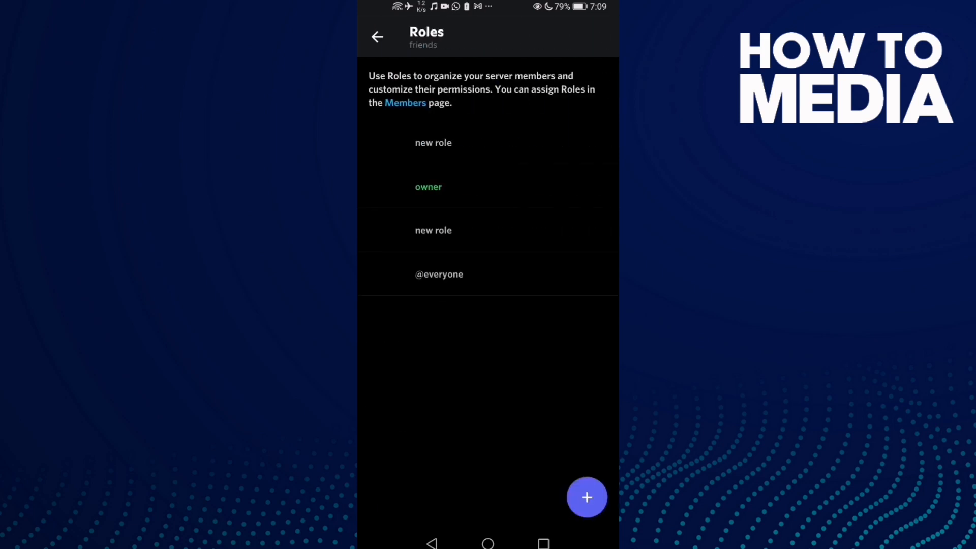
pyautogui.click(428, 184)
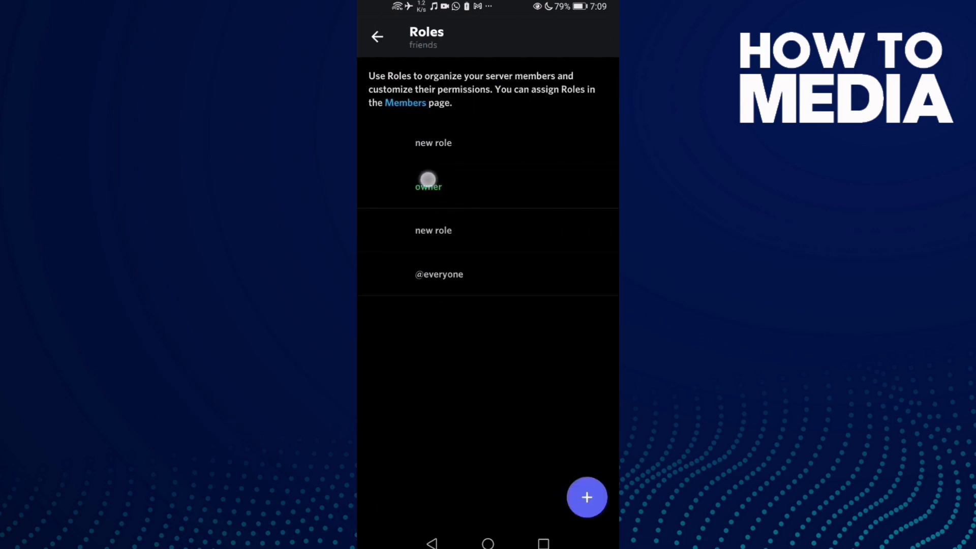
# Step: Open the owner role and toggle Manage Nicknames under Membership Permissions
pyautogui.click(428, 186)
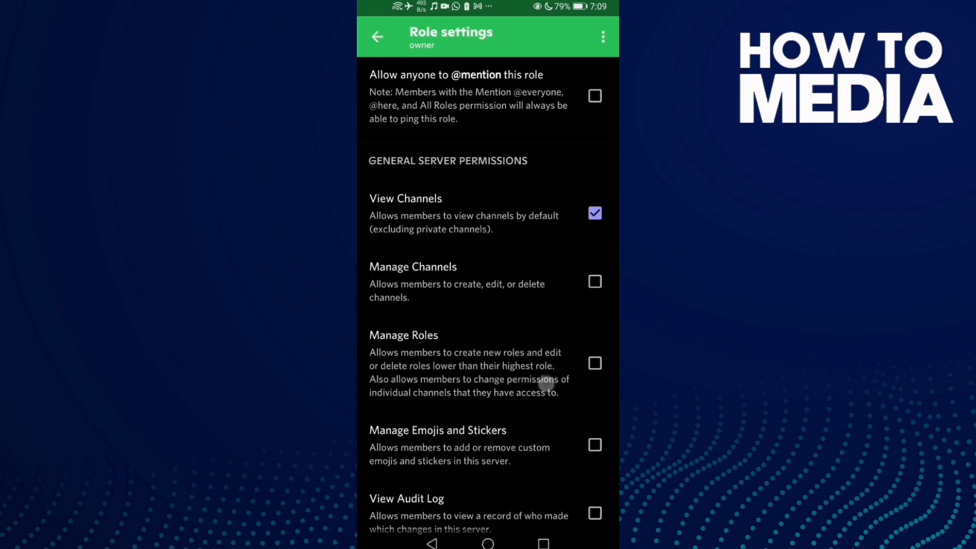
pyautogui.scroll(-3)
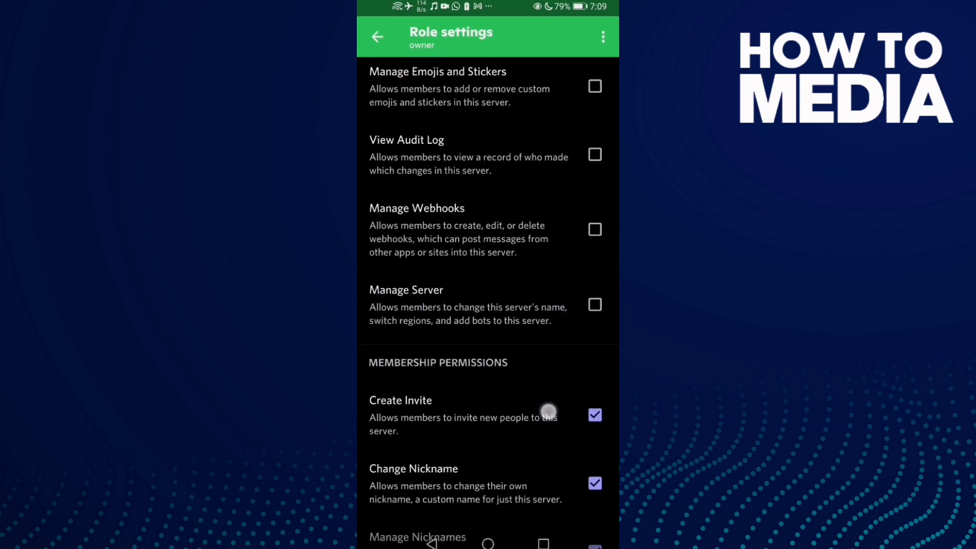
pyautogui.scroll(-3)
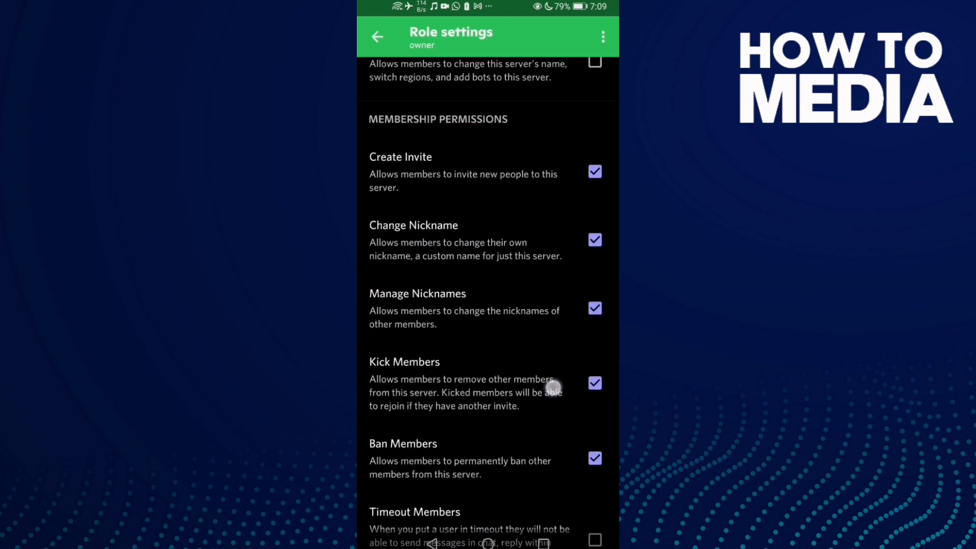
pyautogui.scroll(-3)
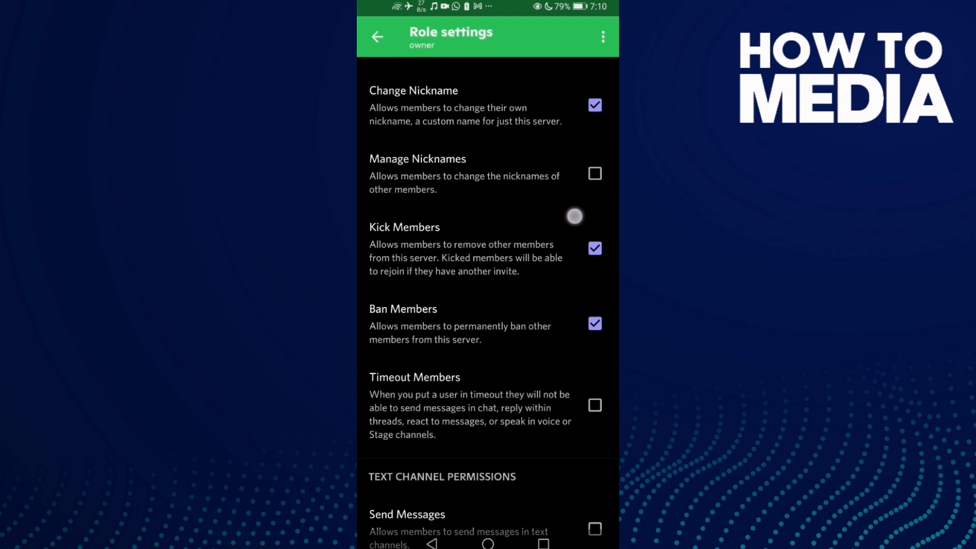
pyautogui.scroll(-3)
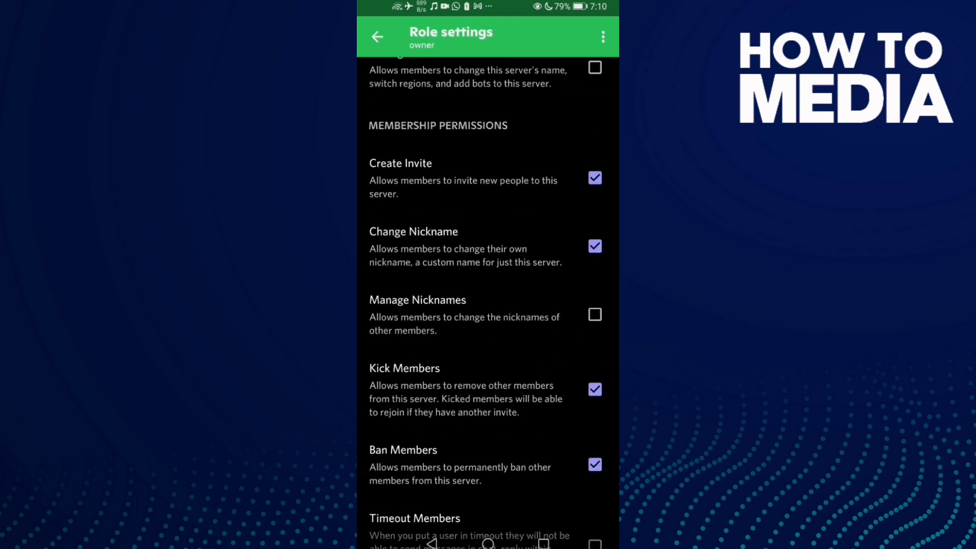
pyautogui.click(594, 314)
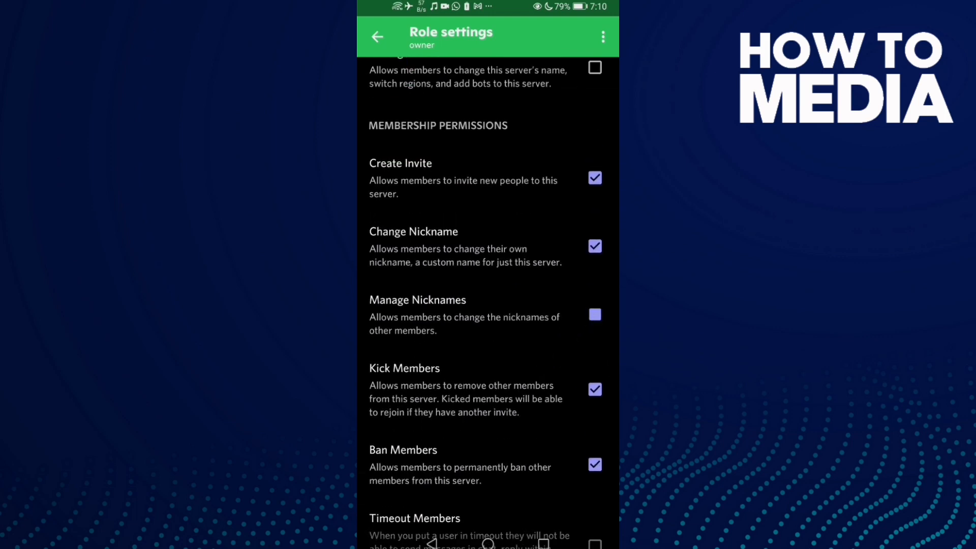